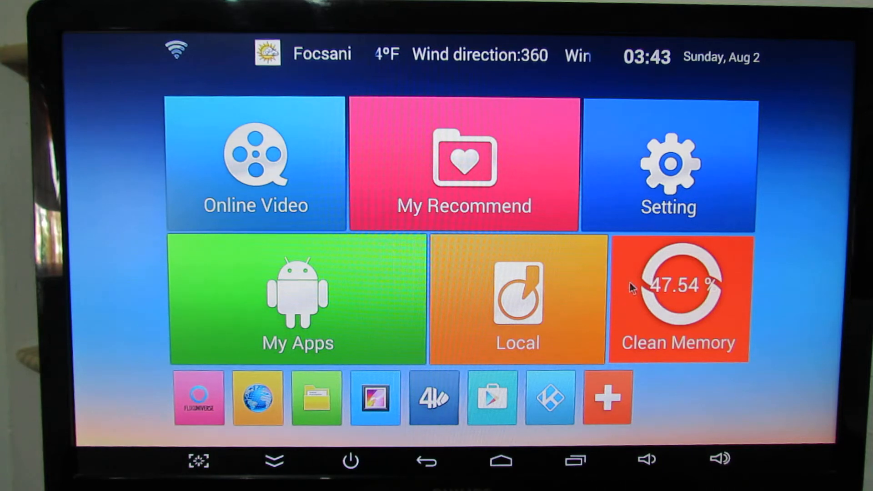
- Check the network settings showing Wi-Fi on danyrolux at 192.168.1.10, then return home
click(667, 167)
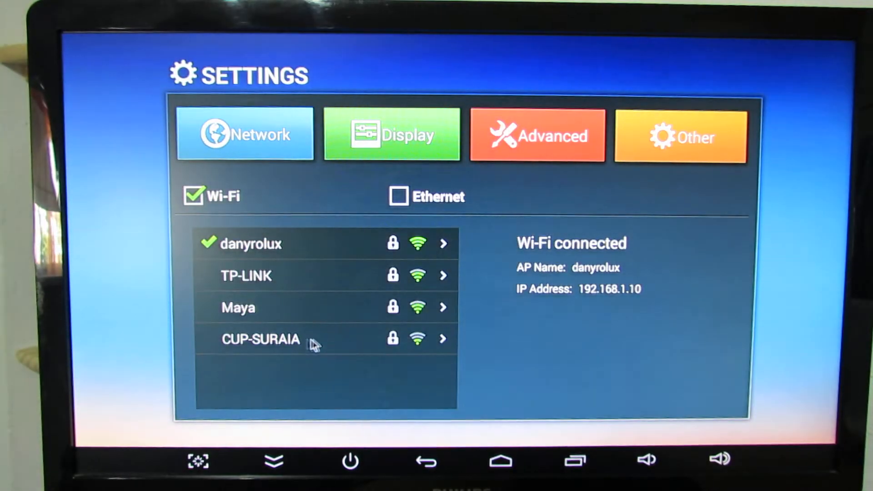
mouse_move(198, 256)
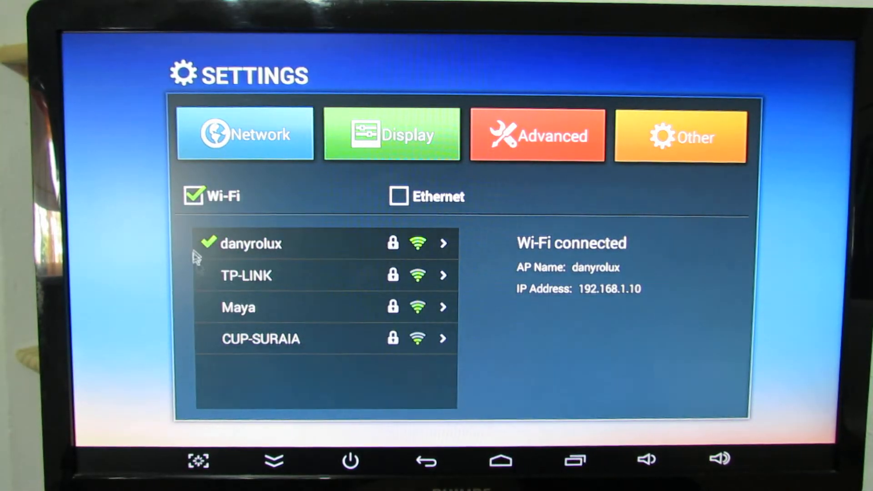
mouse_move(345, 272)
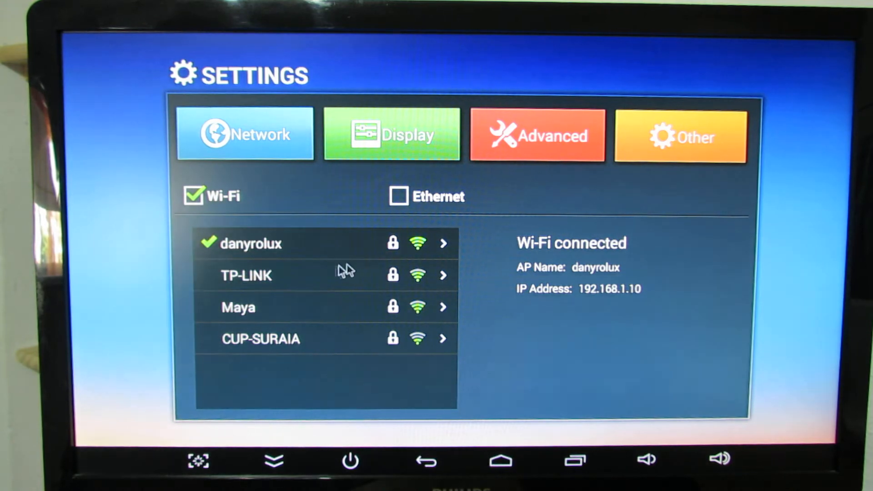
click(499, 460)
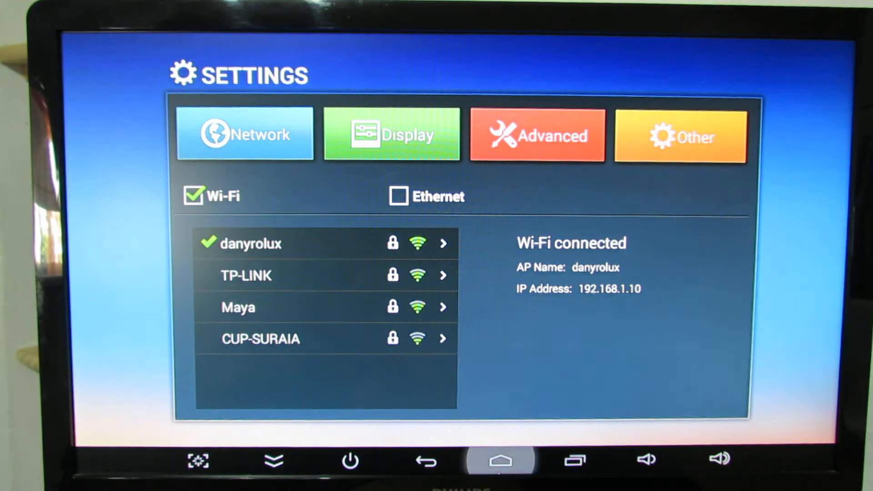
- Run an Ookla Speedtest over Wi-Fi, getting 15 ms ping, 9.07 Mbps down, 22.51 Mbps up
click(500, 460)
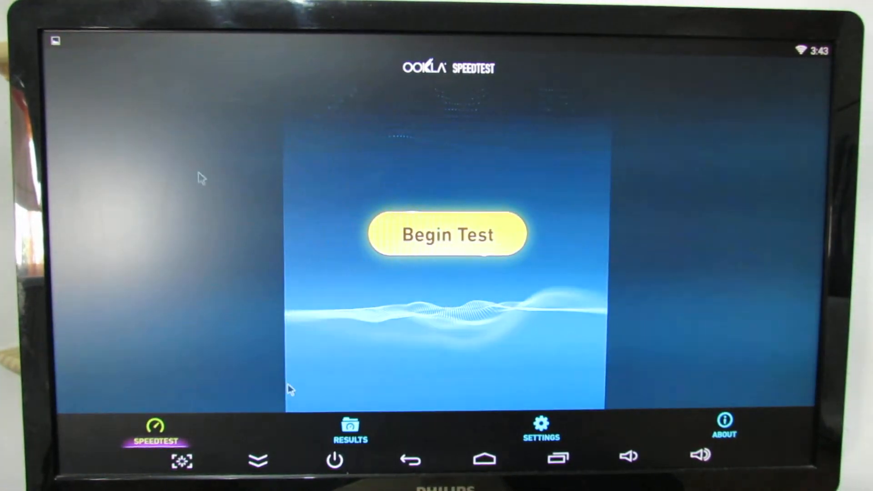
click(449, 234)
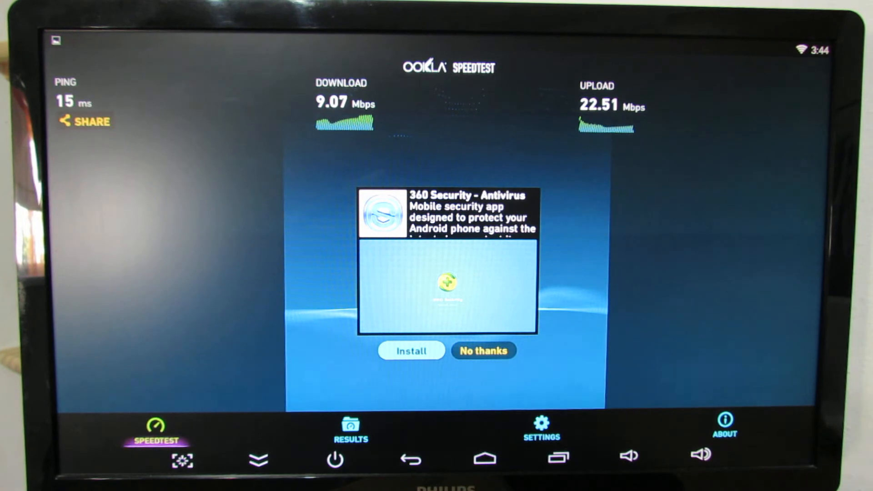
mouse_move(504, 394)
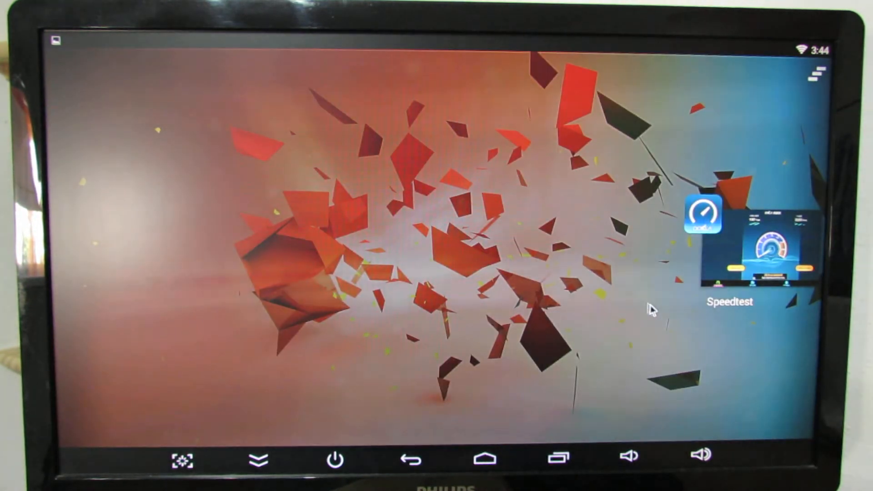
- Switch the box's network from Wi-Fi to Ethernet and rerun the Speedtest
click(486, 458)
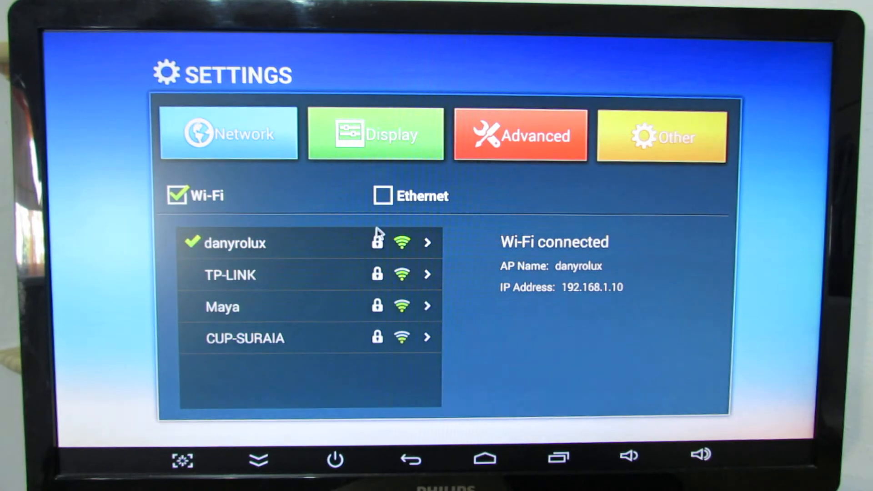
click(381, 196)
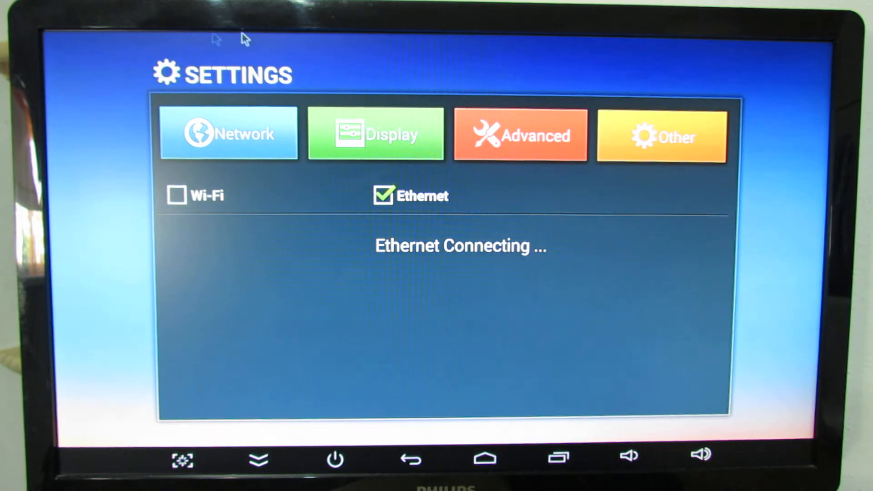
mouse_move(805, 111)
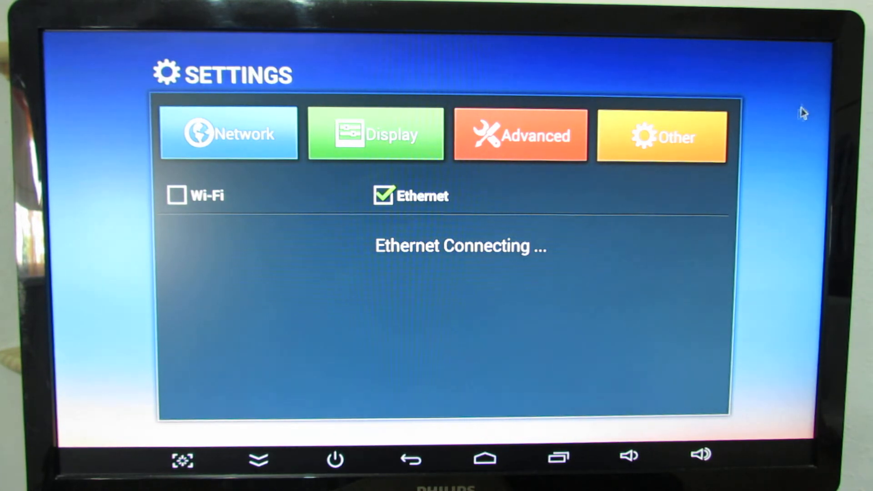
mouse_move(674, 46)
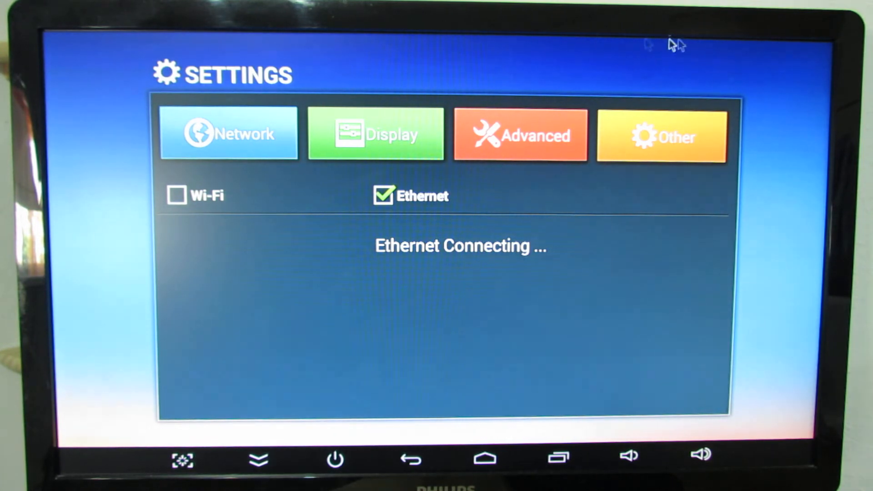
mouse_move(696, 314)
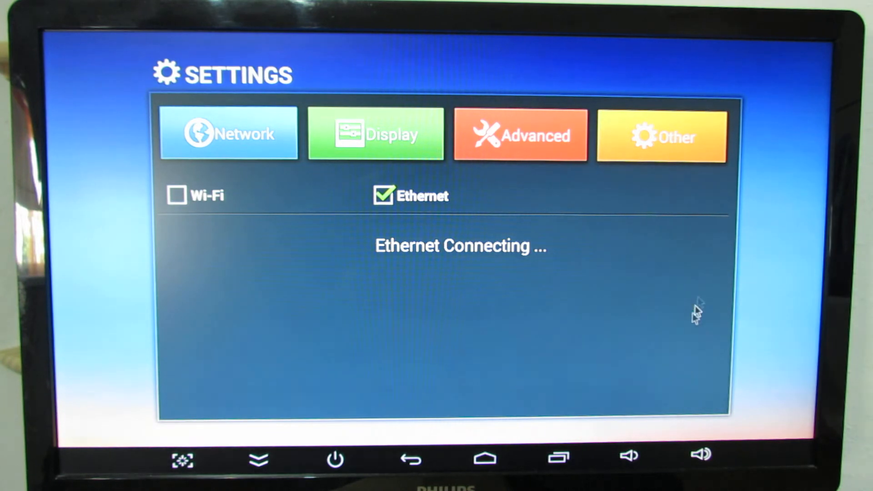
mouse_move(537, 390)
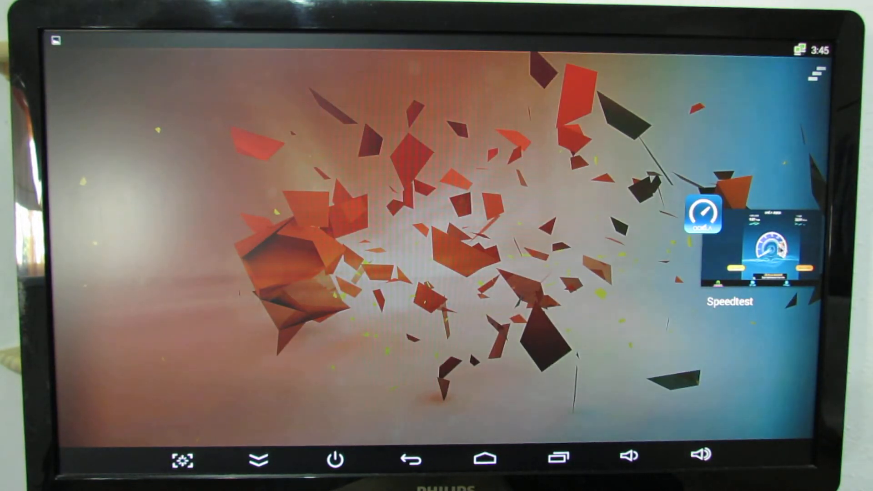
click(702, 215)
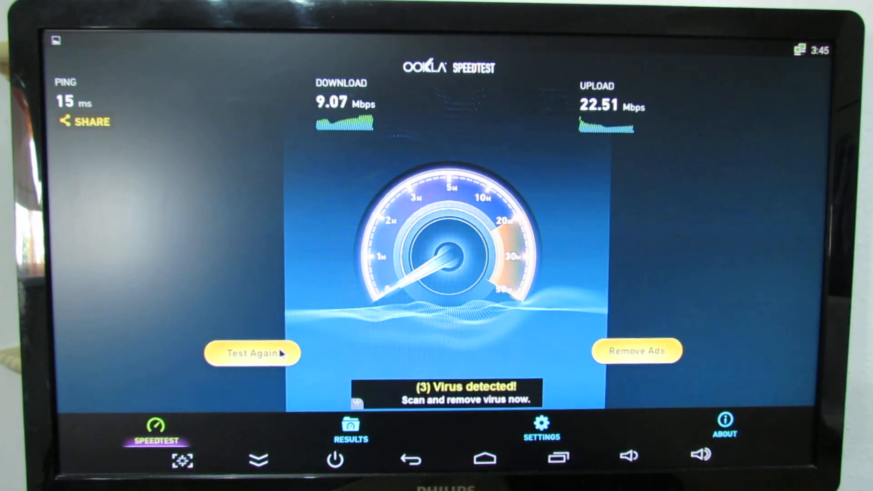
click(251, 353)
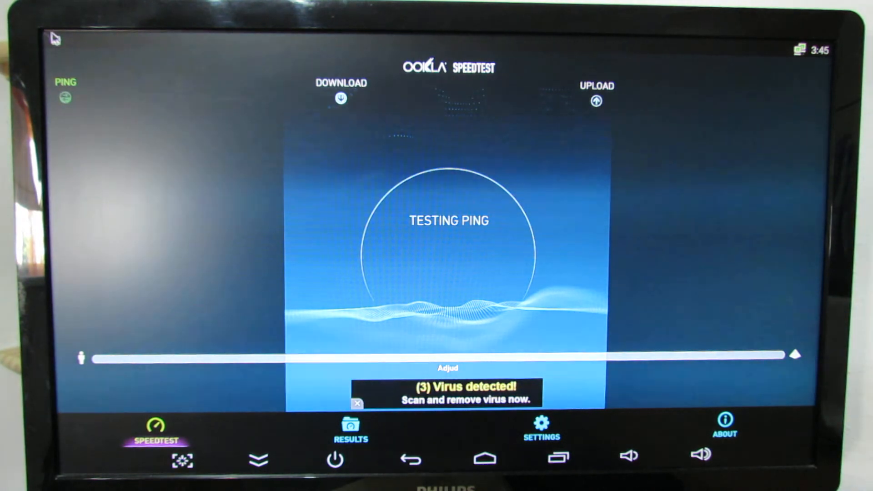